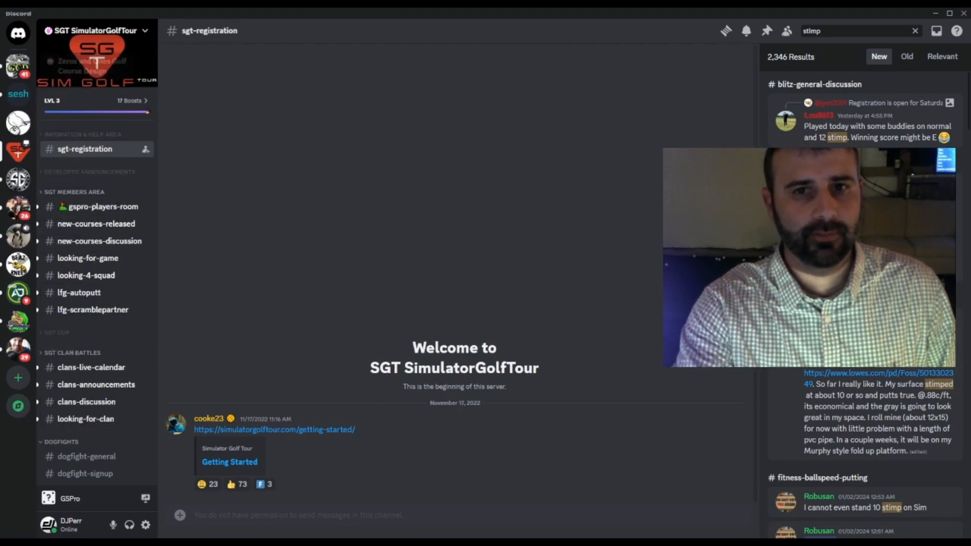
pyautogui.moveTo(17, 405)
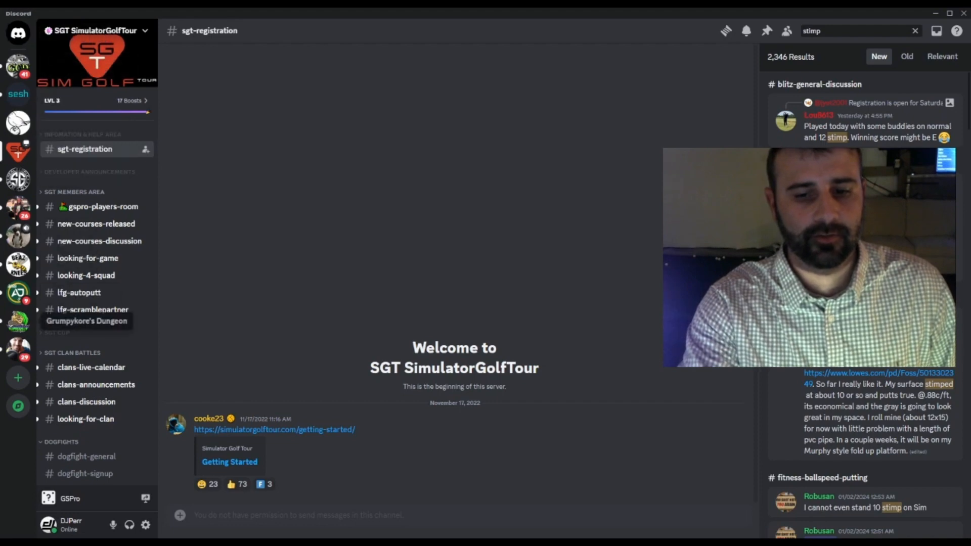
pyautogui.moveTo(78, 292)
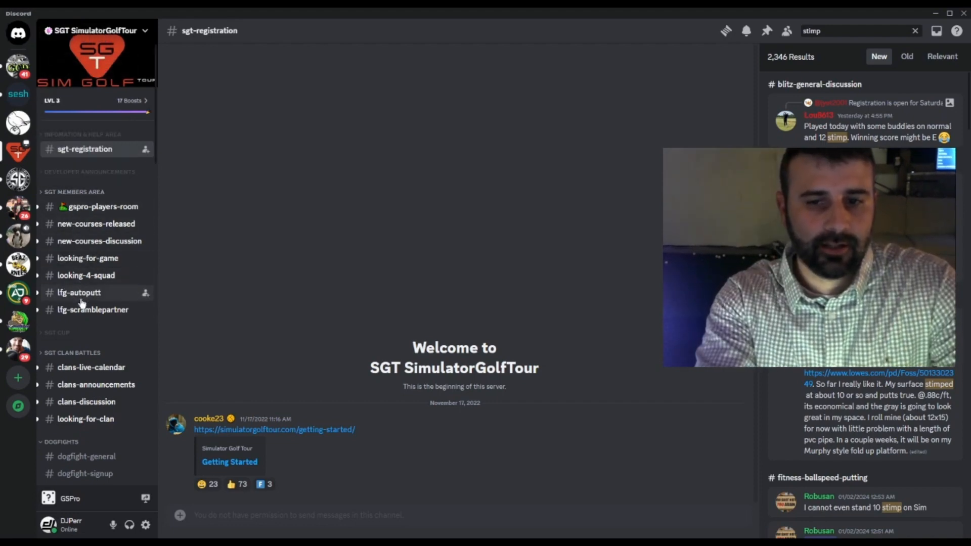
pyautogui.moveTo(50, 220)
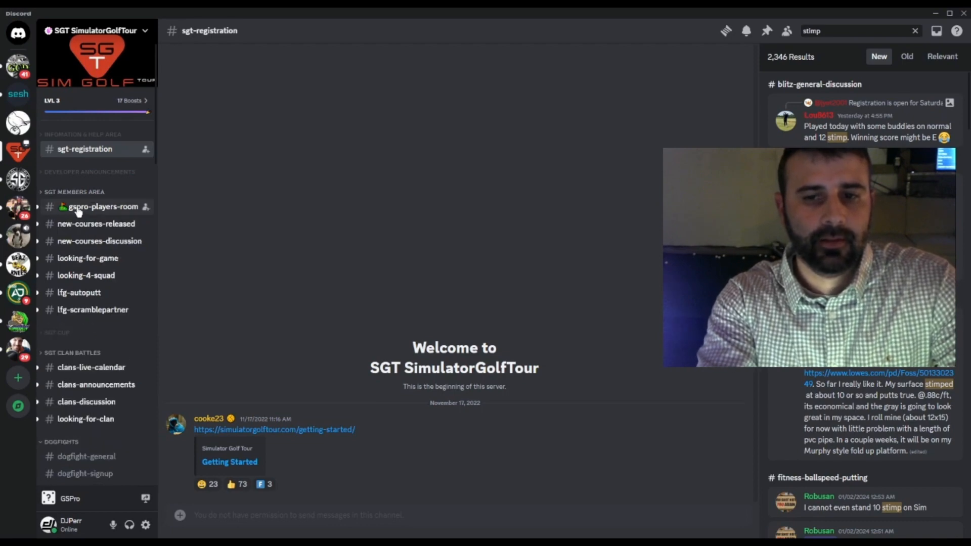
# - Show all channels in SGT Members Area so muted ones like sgt-welcome and ladder-challenges appear
pyautogui.rightClick(74, 192)
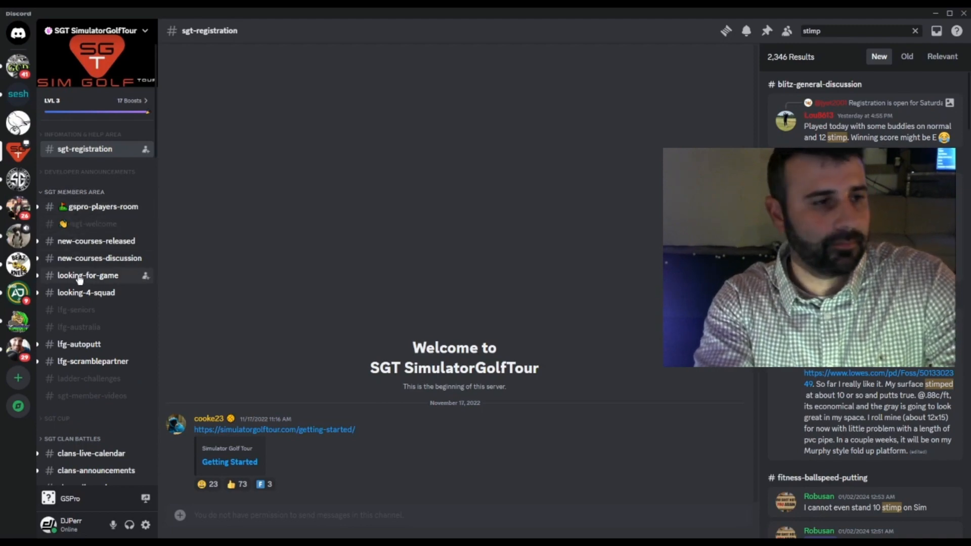
# - View the looking-for-game channel's recent player requests, down to the lobby 8 call
pyautogui.click(88, 275)
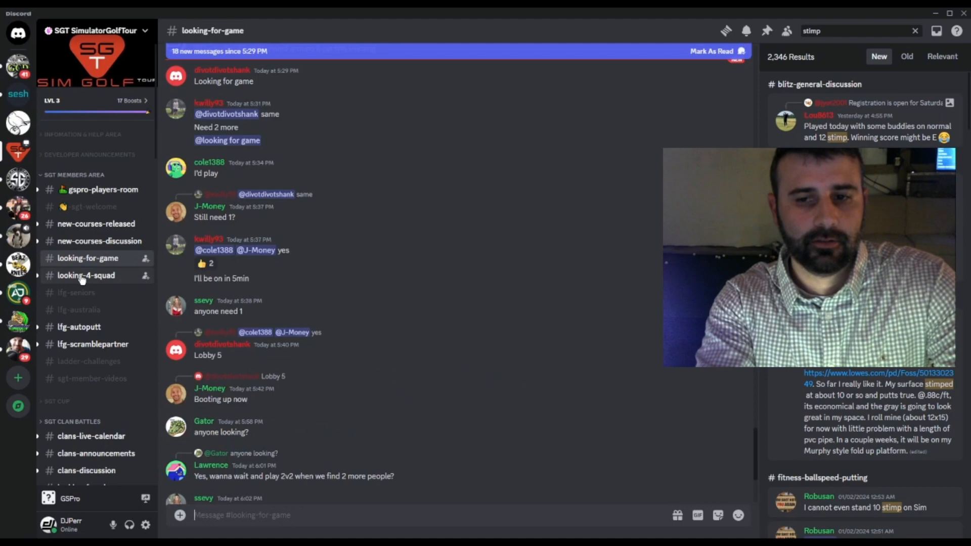
pyautogui.moveTo(345, 183)
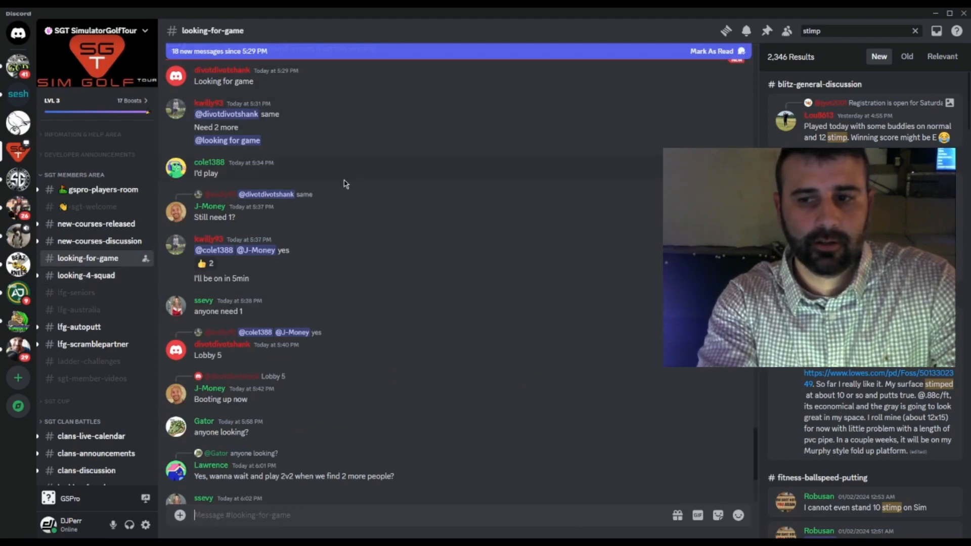
pyautogui.scroll(-3)
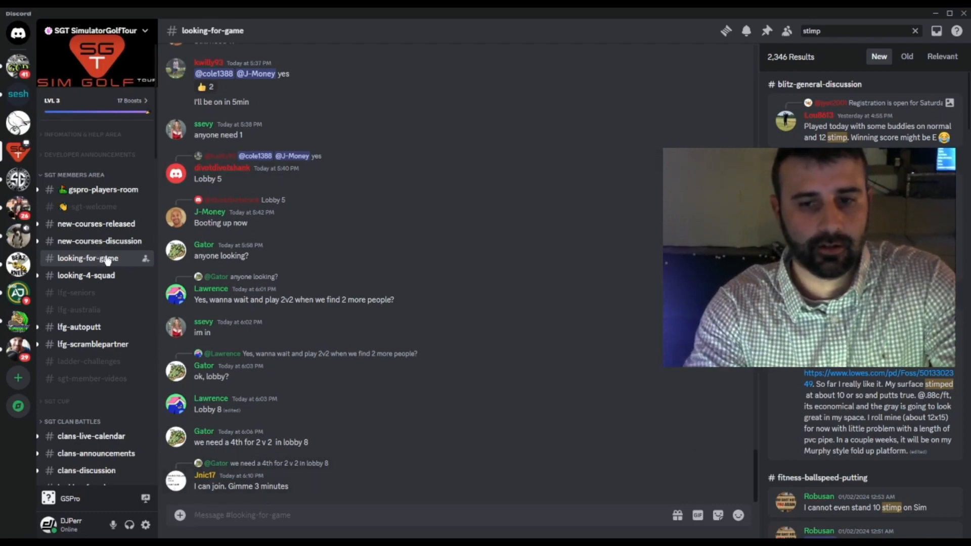
pyautogui.scroll(-3)
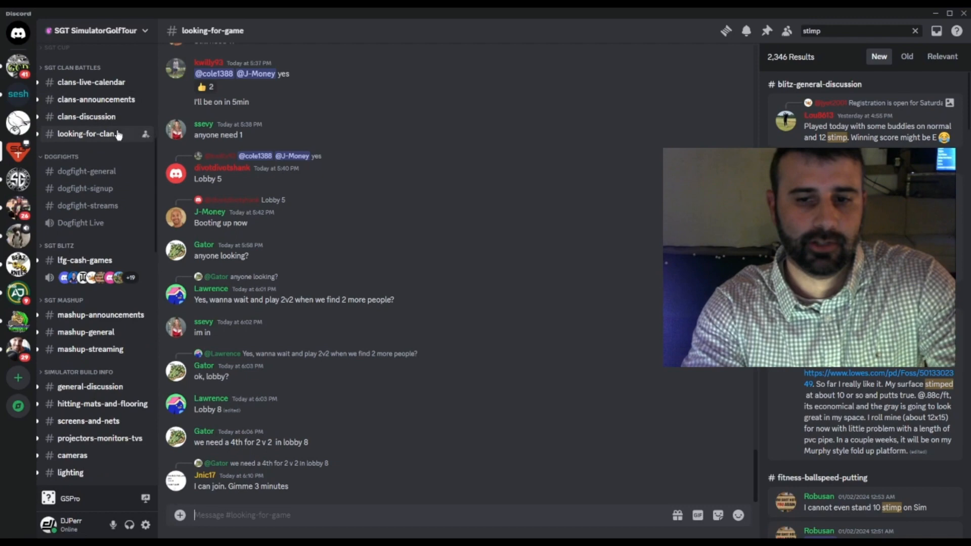
pyautogui.scroll(-3)
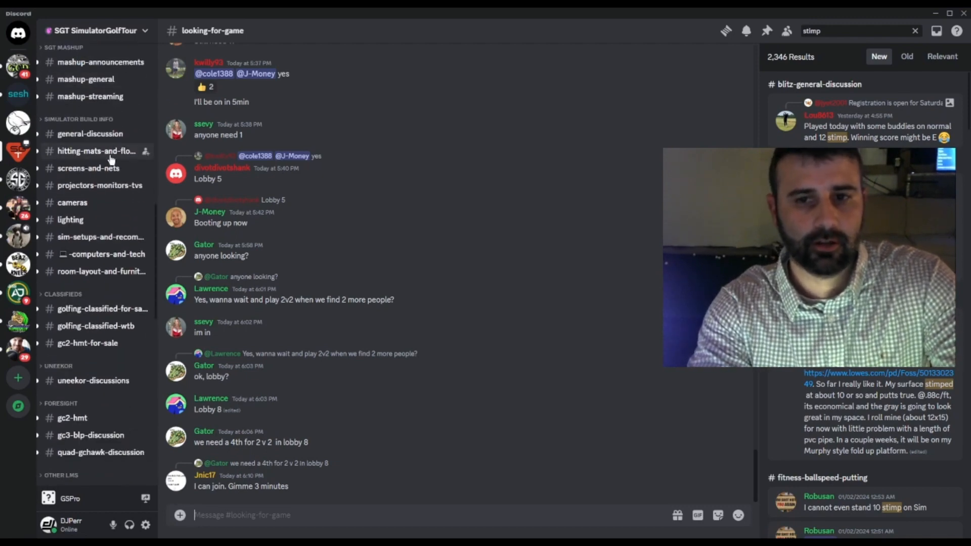
pyautogui.click(98, 151)
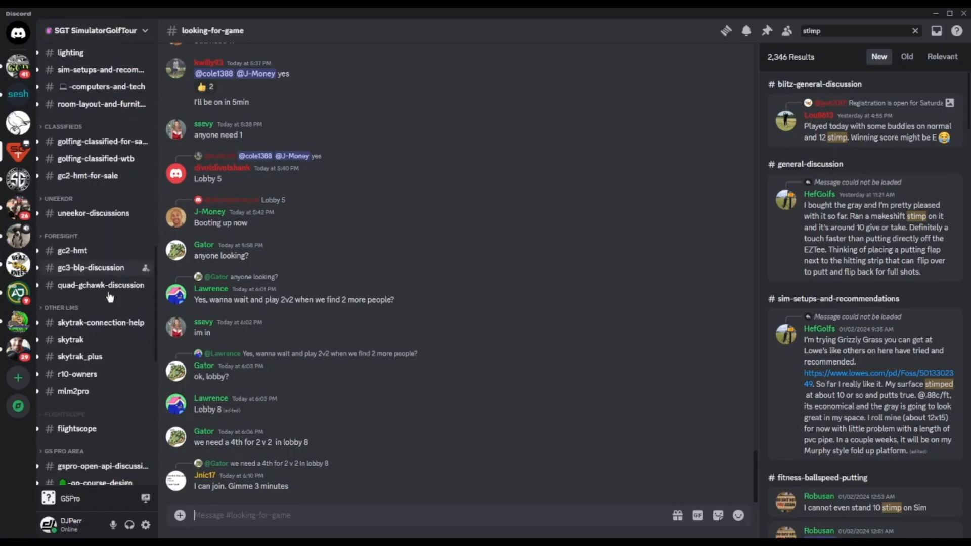
pyautogui.scroll(-3)
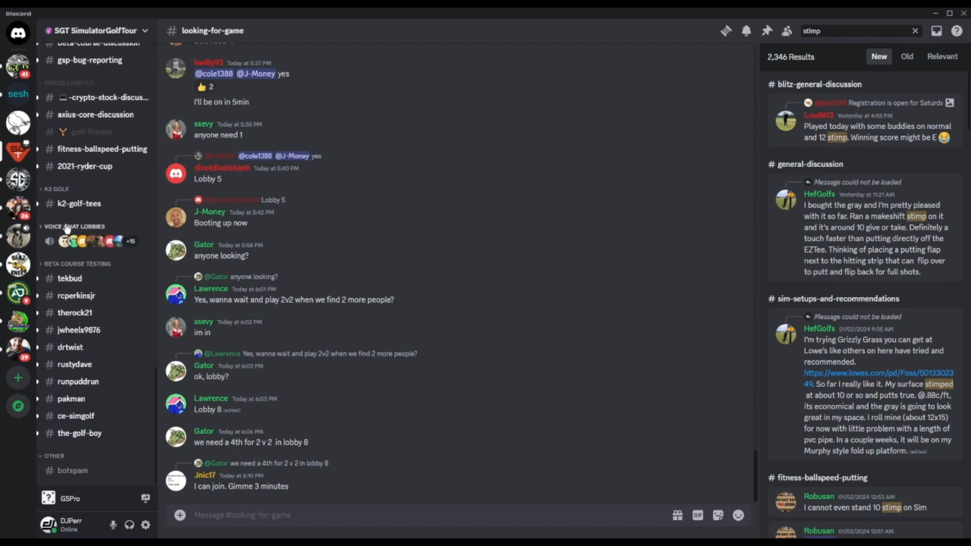
# - Expand the Voice Chat Lobbies category and join SGT Lobby 12
pyautogui.click(73, 225)
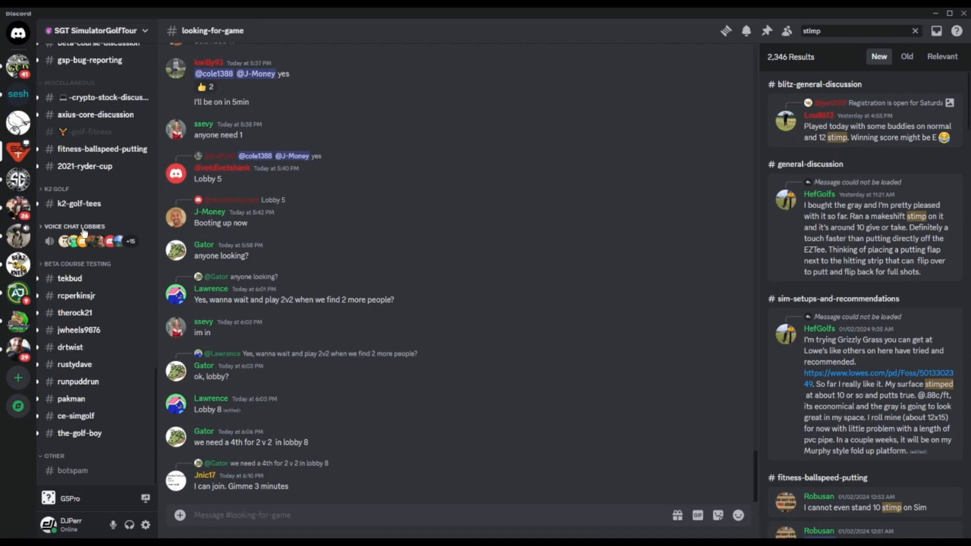
pyautogui.moveTo(85, 236)
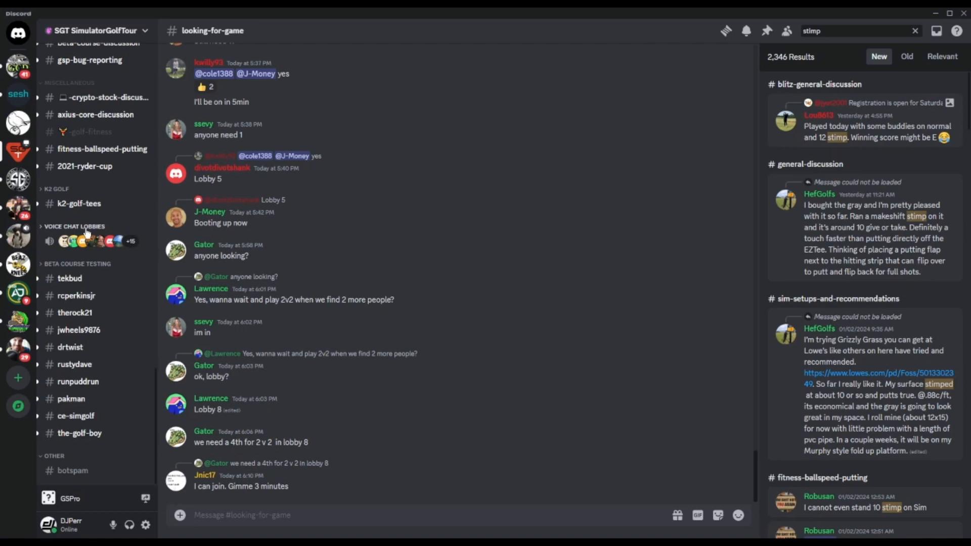
pyautogui.click(75, 225)
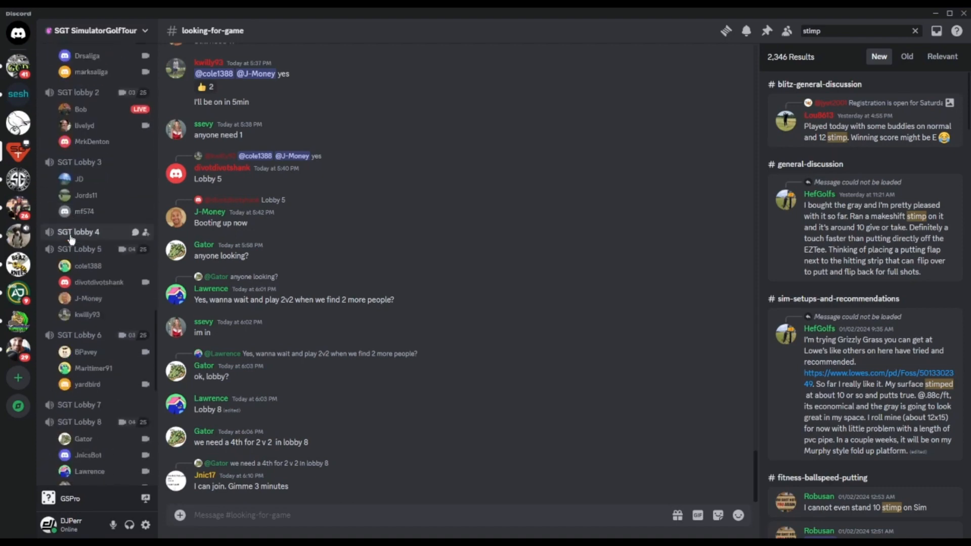
pyautogui.scroll(-3)
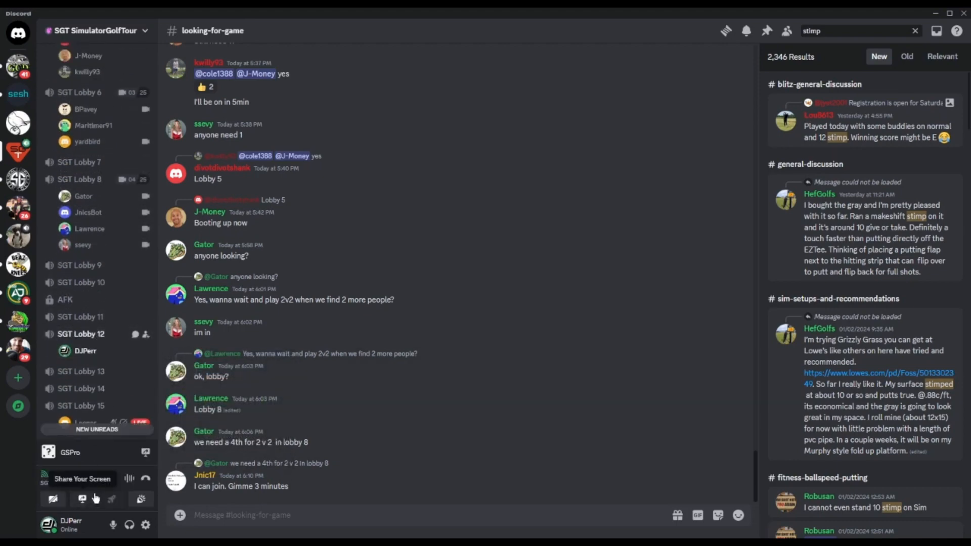
pyautogui.click(81, 334)
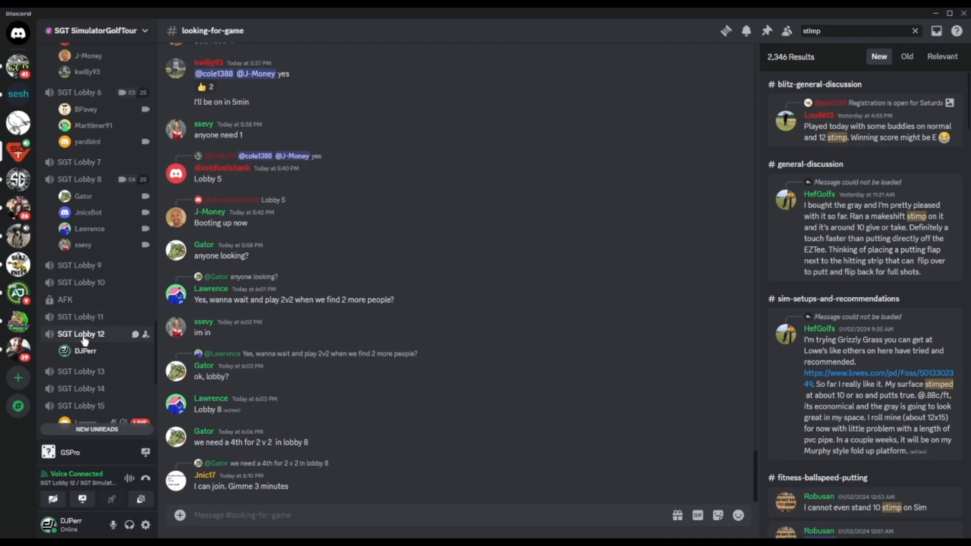
# - Mute the microphone in SGT Lobby 12 and switch to the SG - SCREEN GOLF server
pyautogui.click(81, 334)
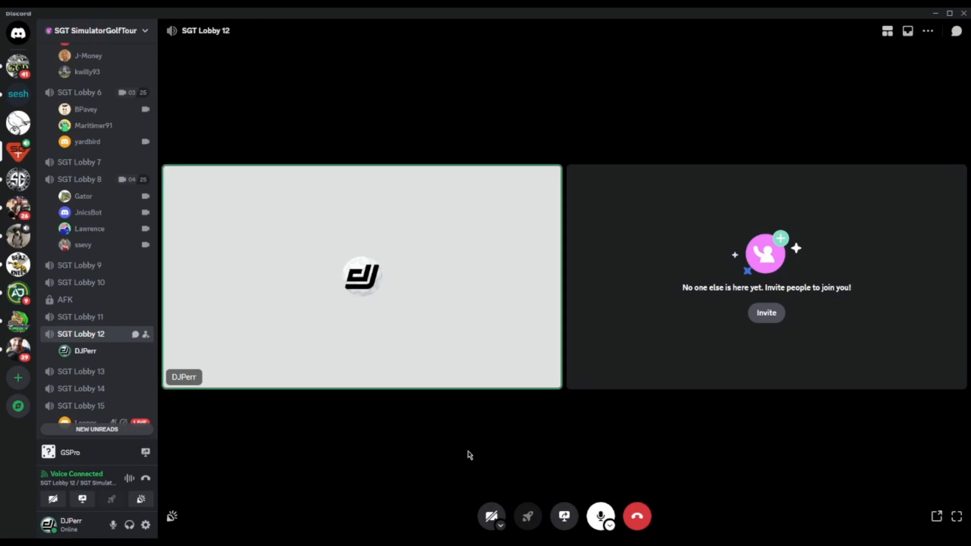
pyautogui.click(600, 516)
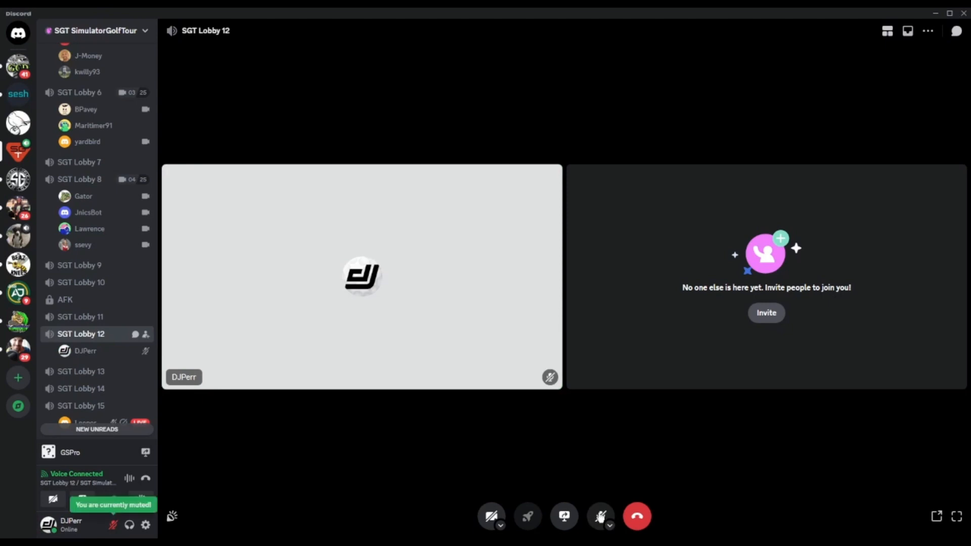
pyautogui.click(609, 526)
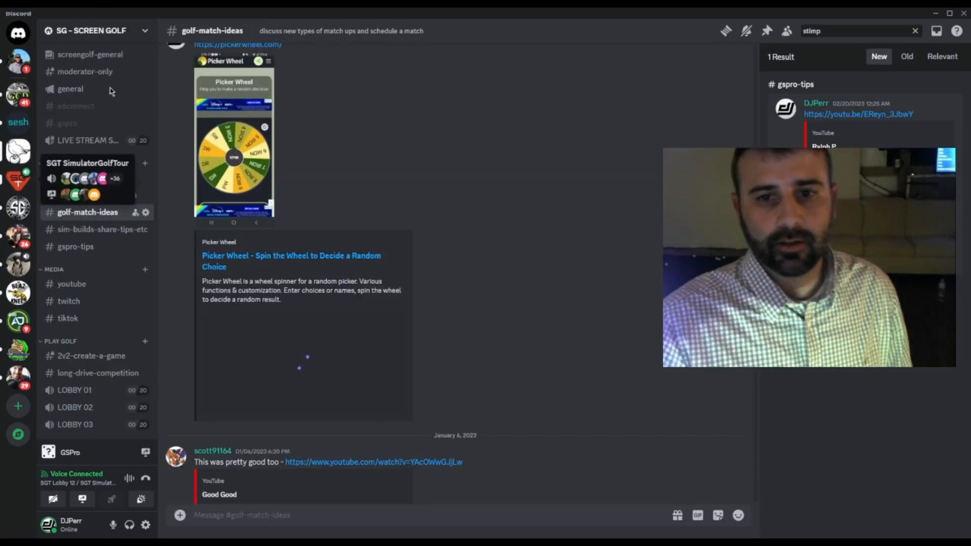
# - Return to the SGT SimulatorGolfTour server's sgt-registration channel, staying connected to Lobby 12
pyautogui.click(19, 179)
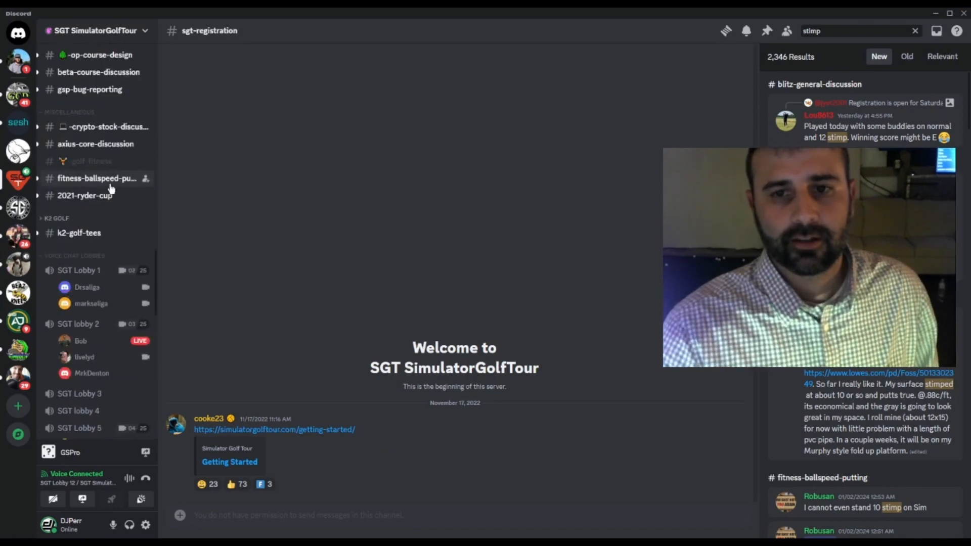
pyautogui.scroll(-3)
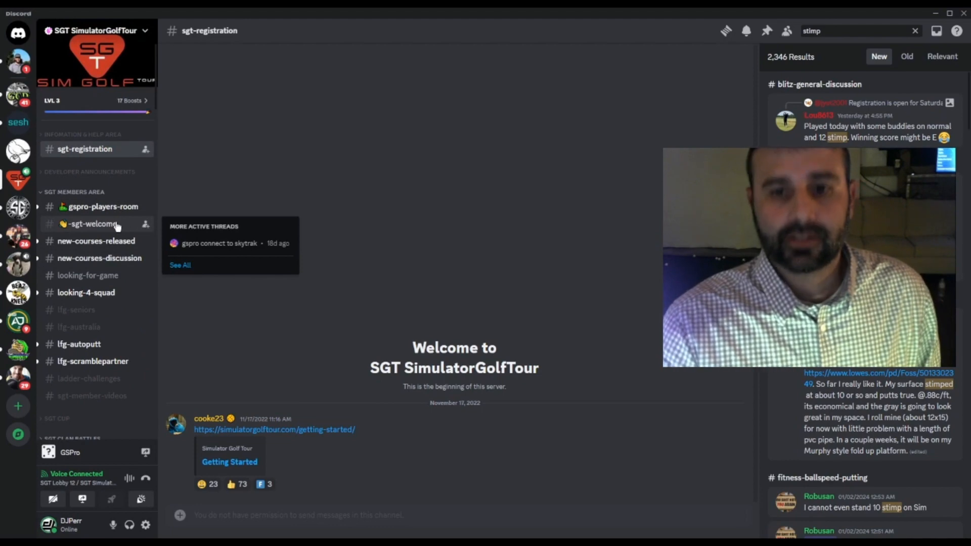
pyautogui.moveTo(97, 207)
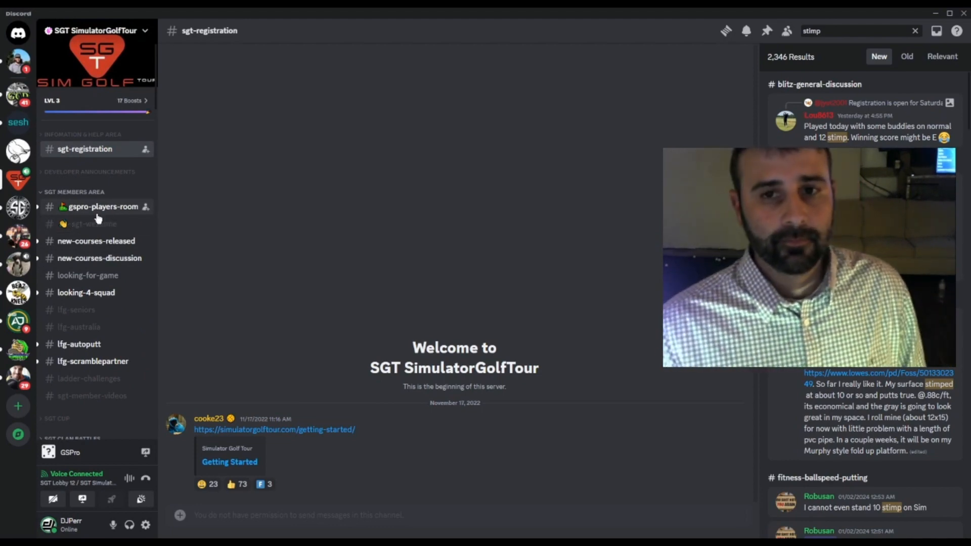
pyautogui.moveTo(217, 227)
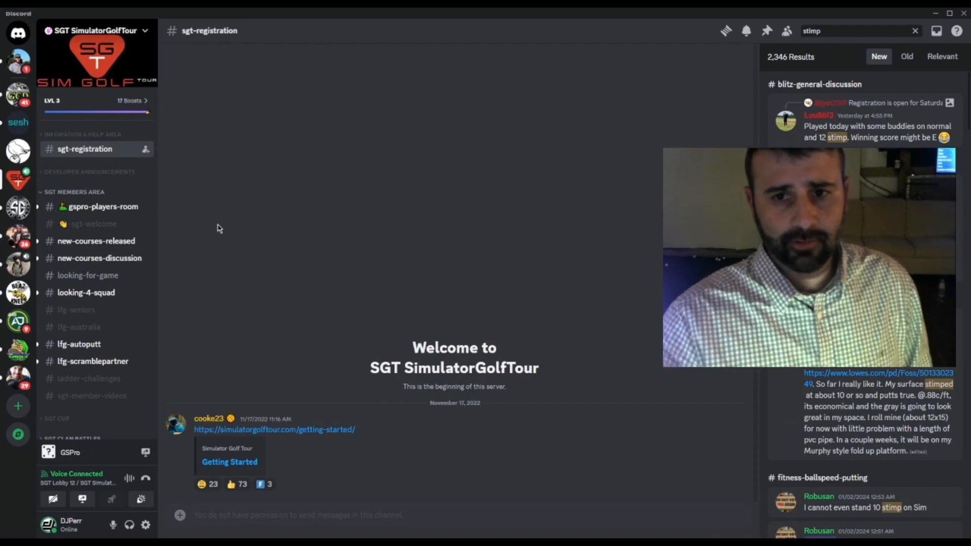